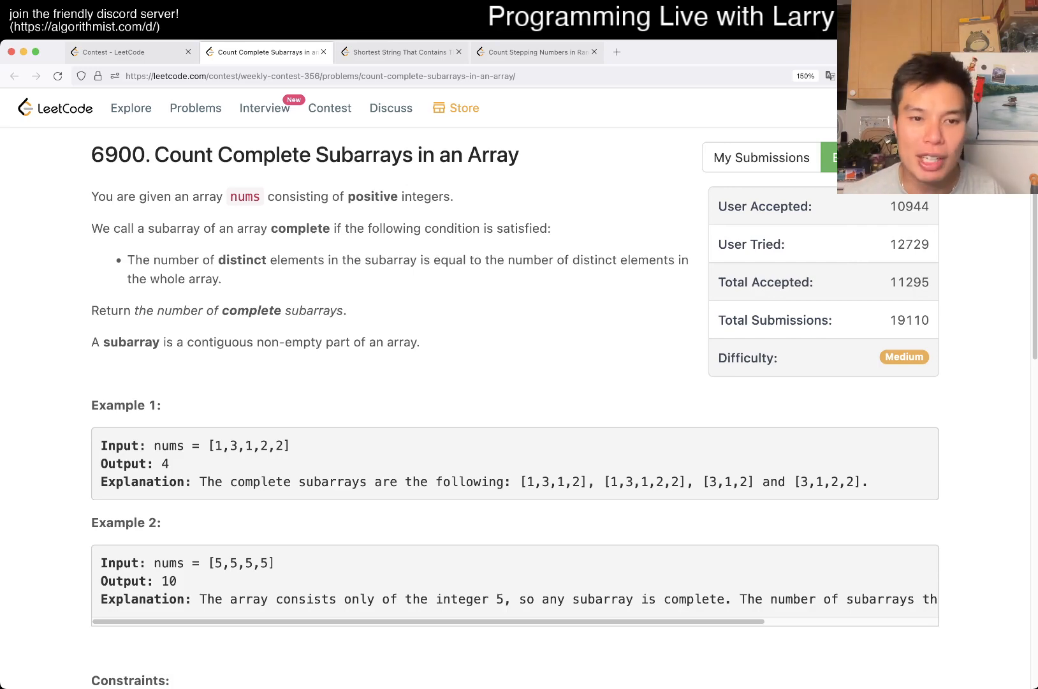
- Review the accepted Number of Employees submission, then switch to the Count Complete Subarrays problem
scroll(down, 3)
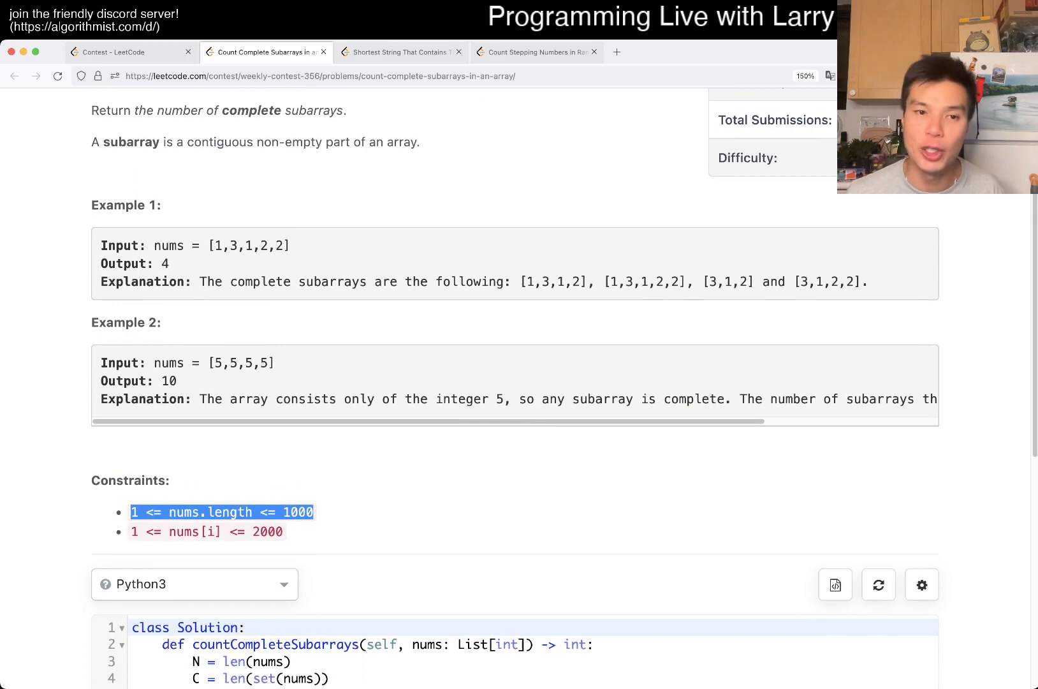
scroll(up, 3)
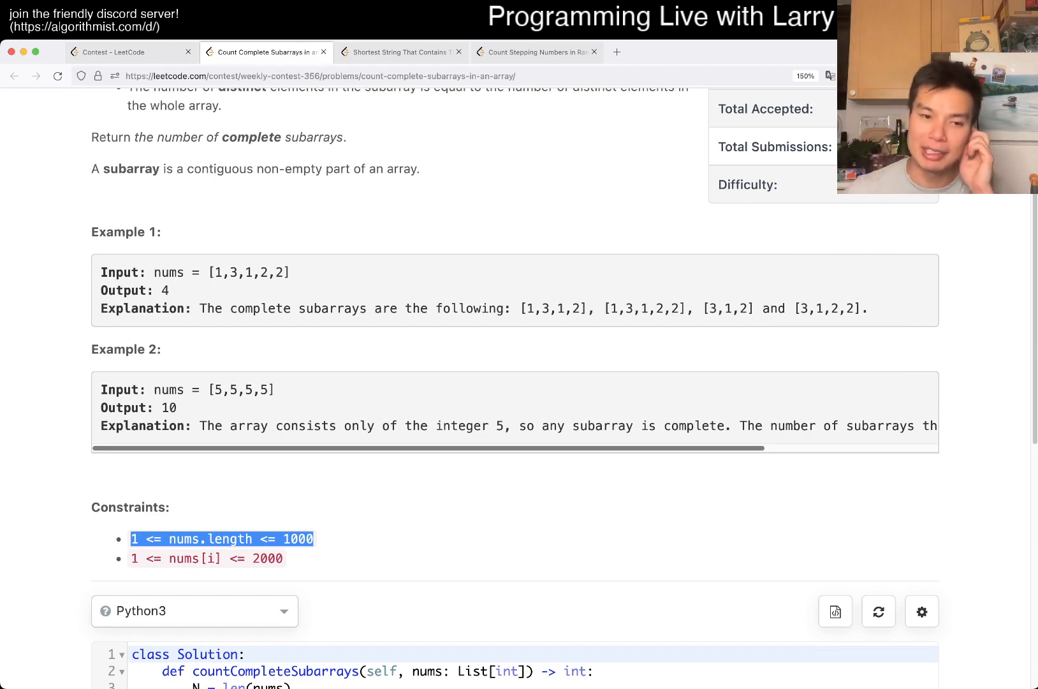
scroll(down, 3)
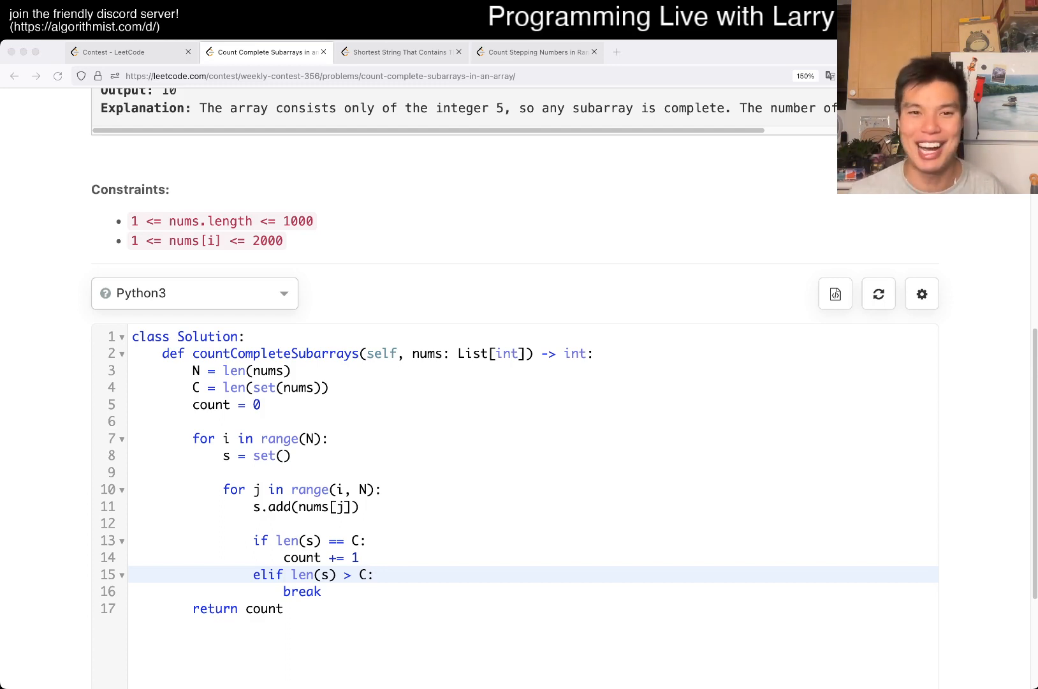
click(267, 51)
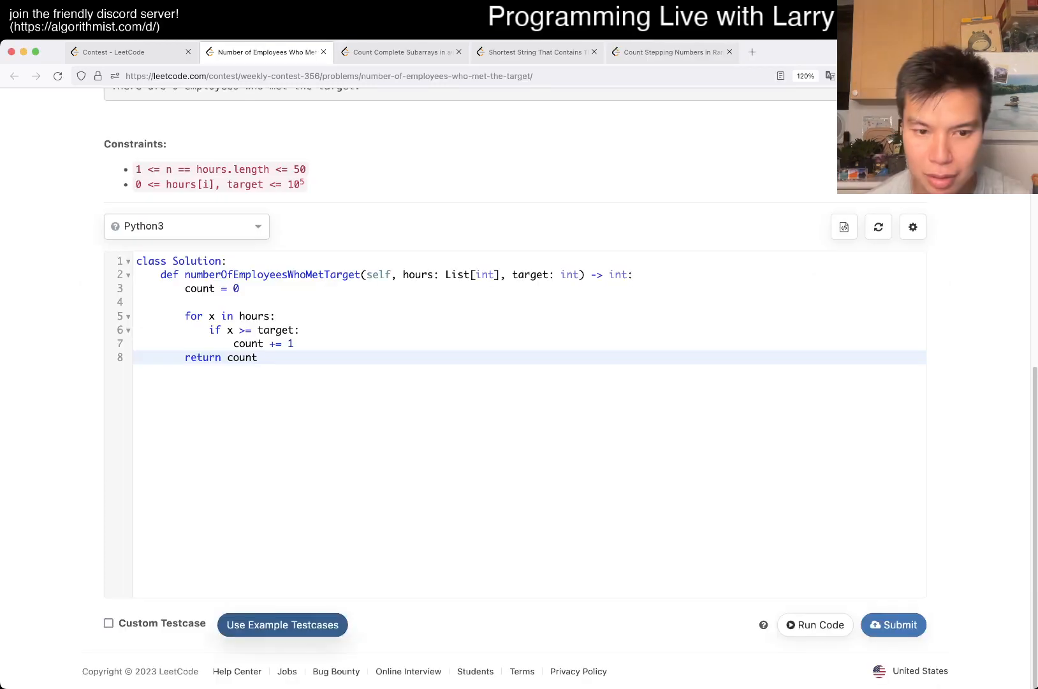
click(815, 625)
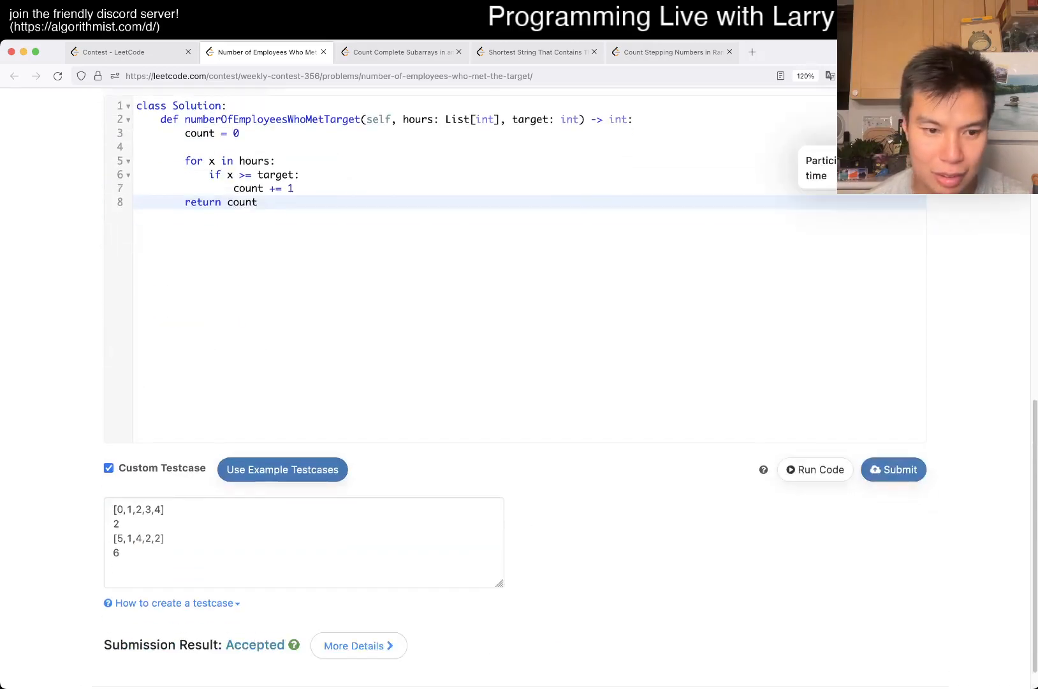
click(401, 51)
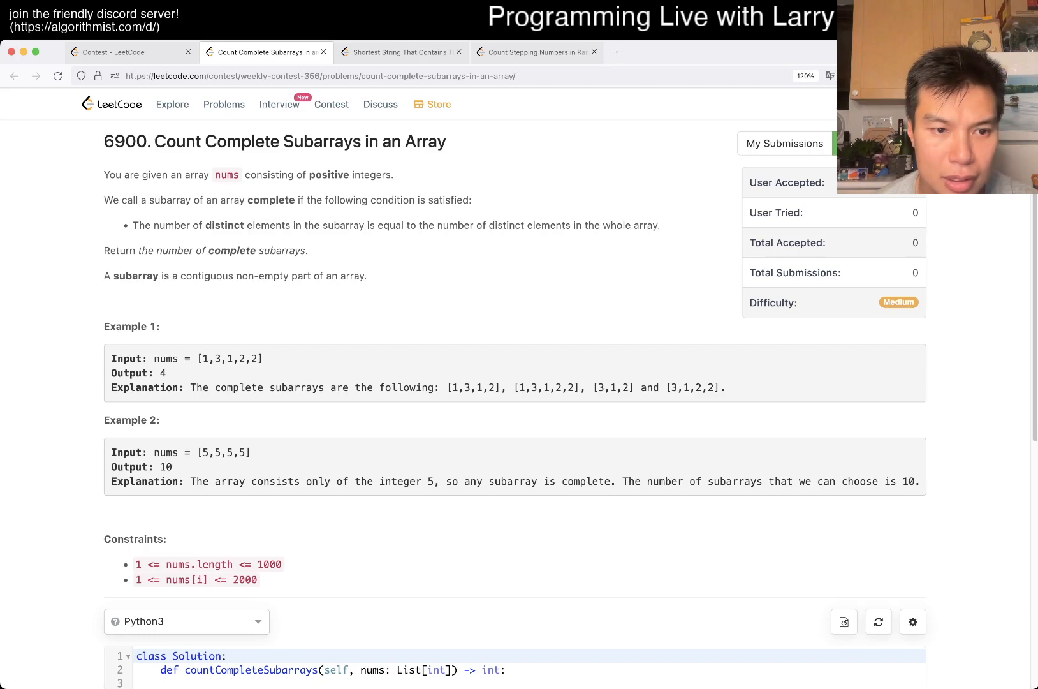
- Write N = len(nums), C = len(set(nums)) and an outer loop for i in range(N)
scroll(down, 3)
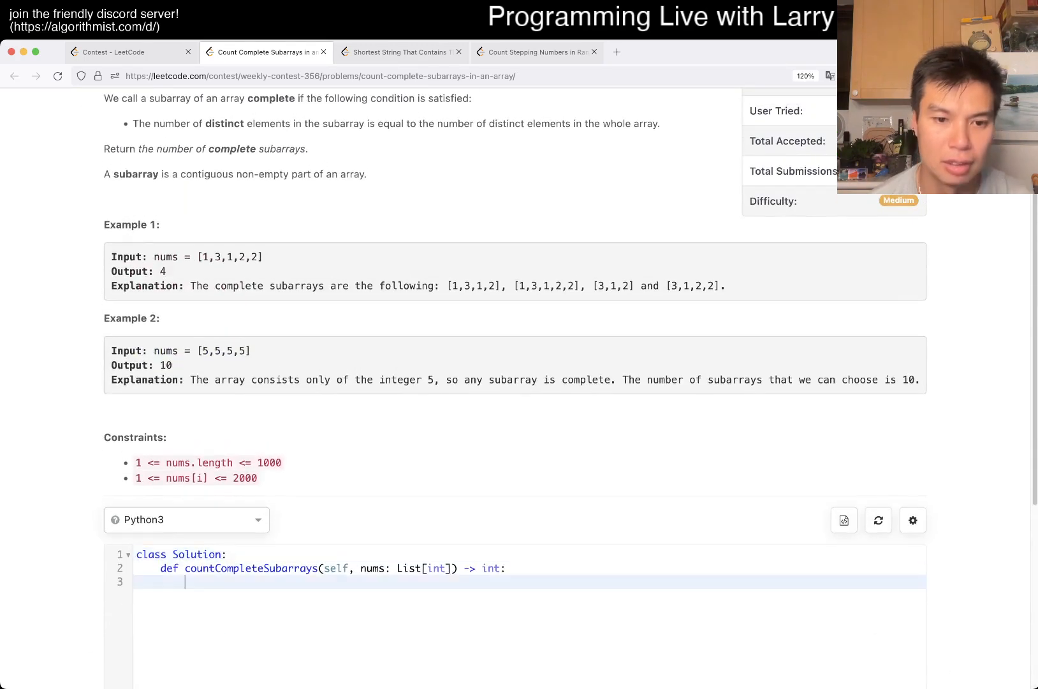
scroll(up, 3)
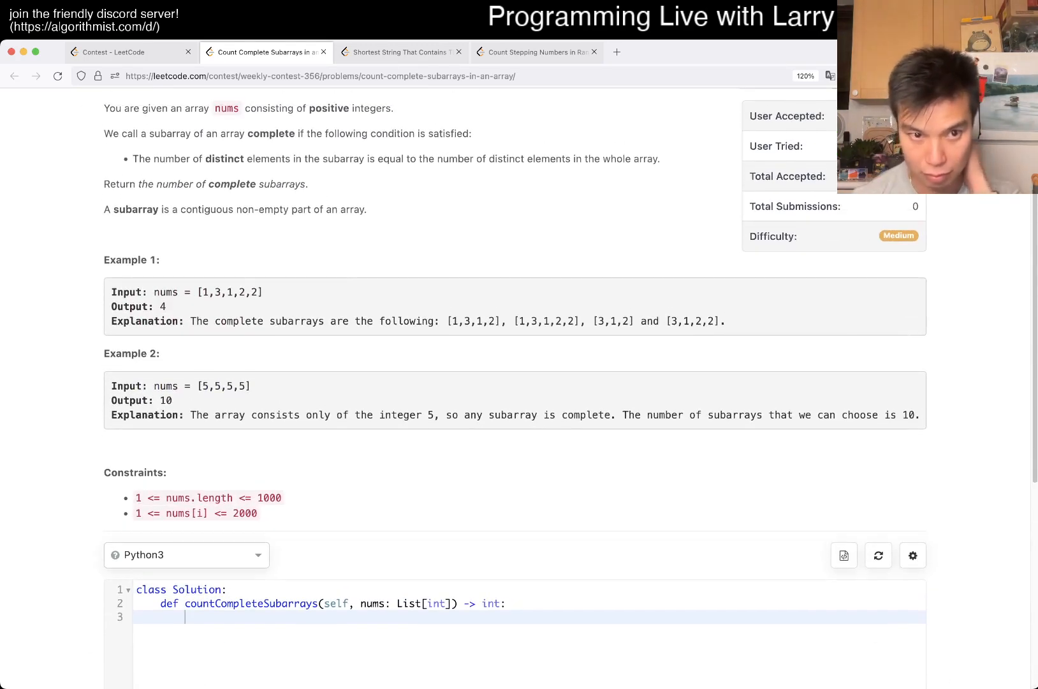
text(set(nu)
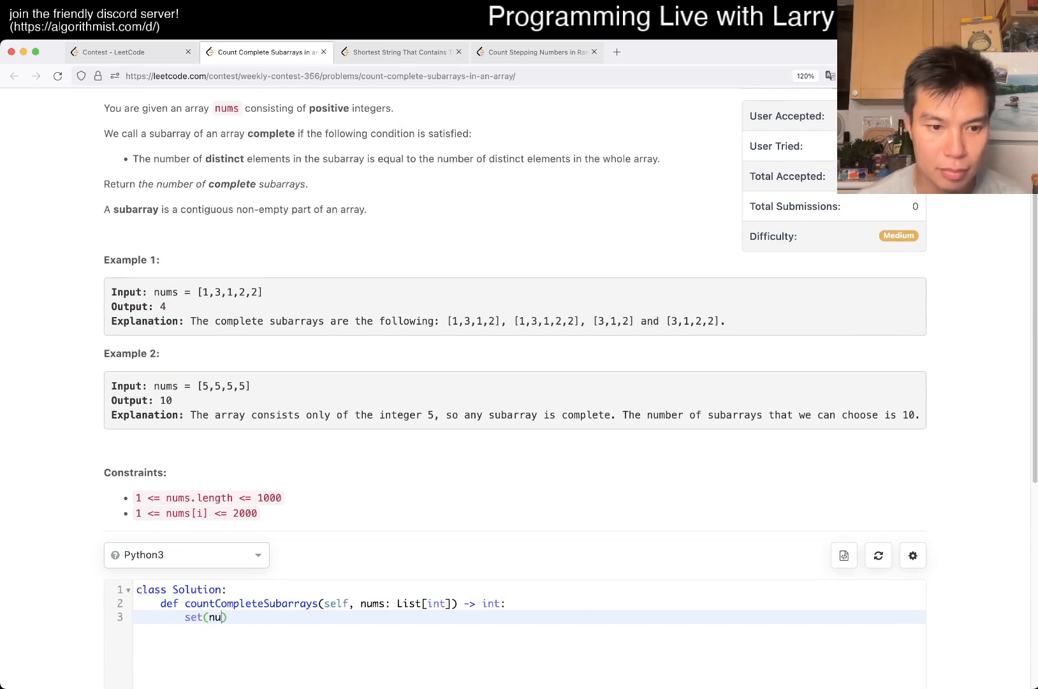
text(C = set(nums))
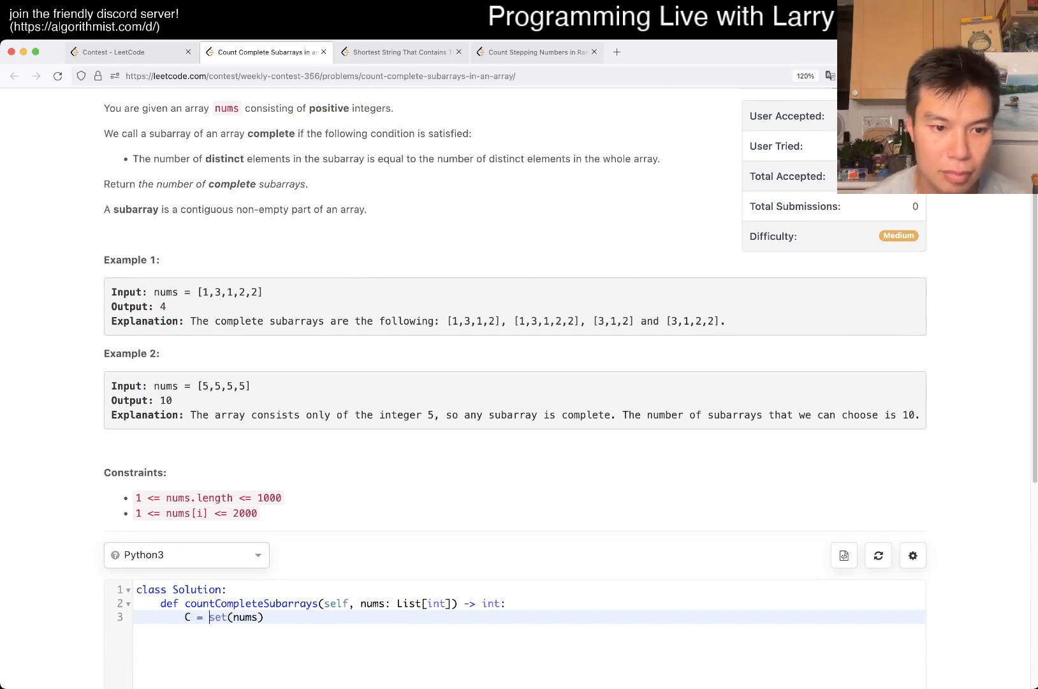
text(lis)
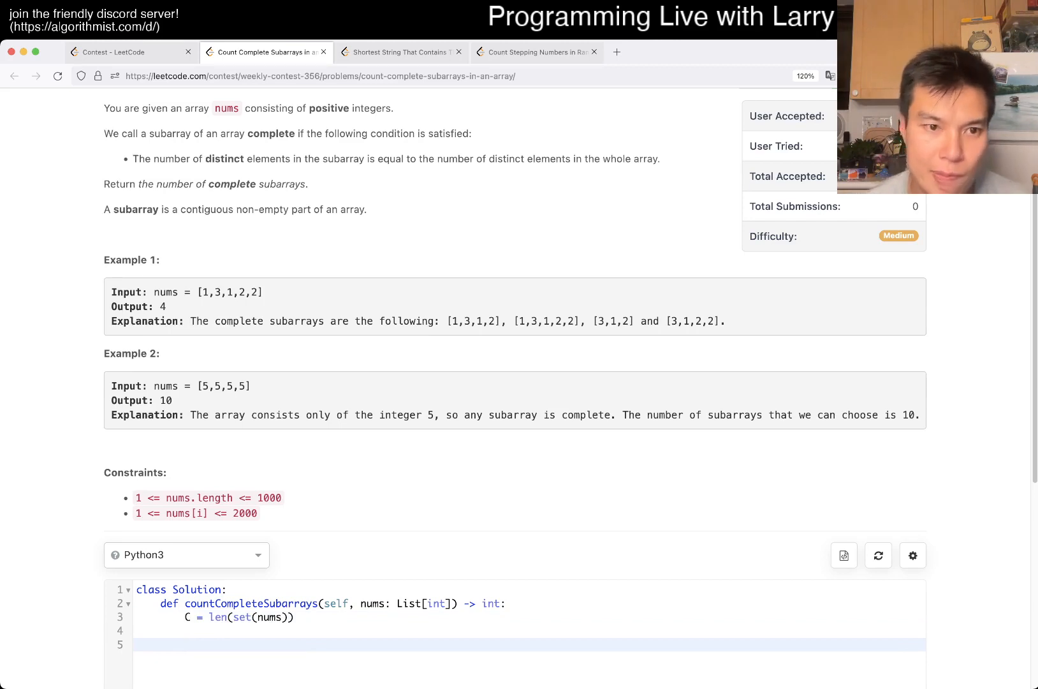
scroll(down, 3)
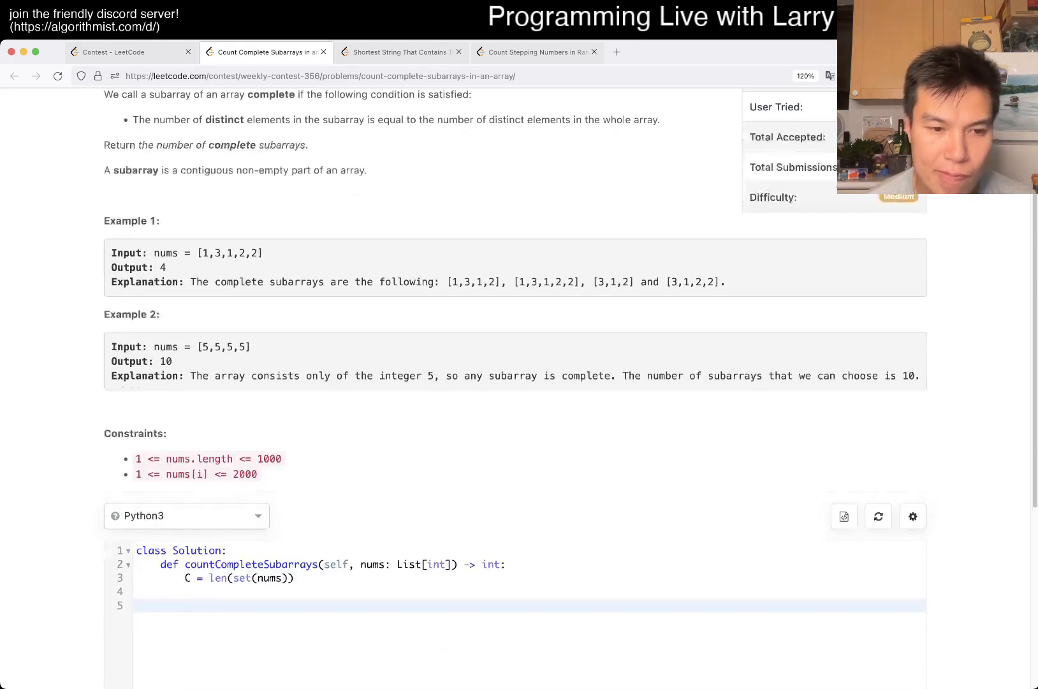
scroll(up, 3)
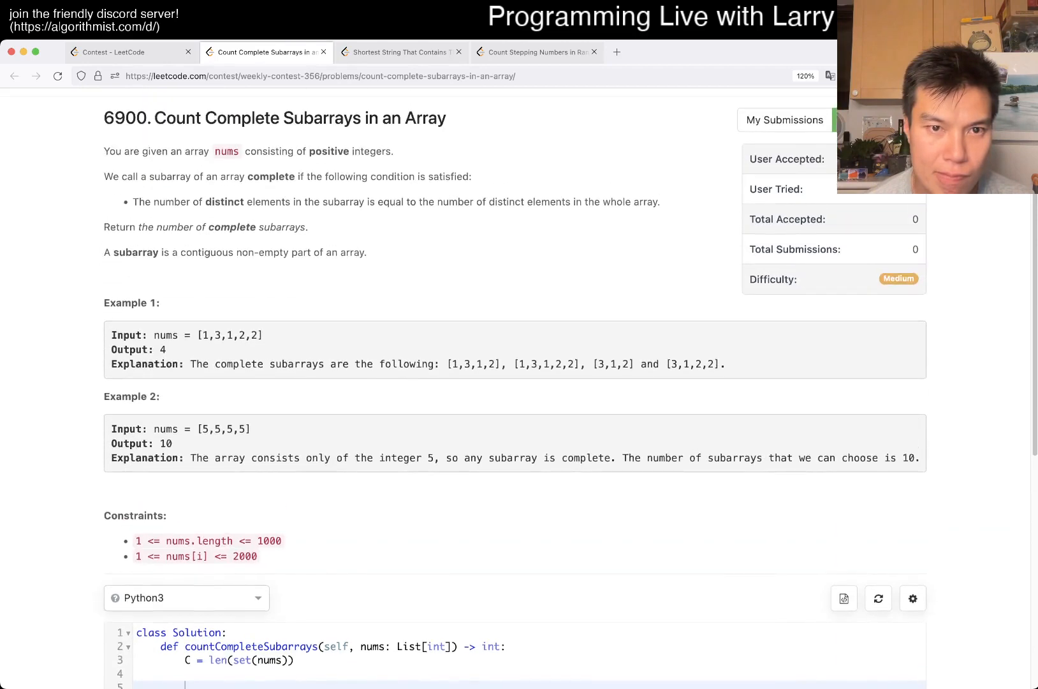
scroll(down, 3)
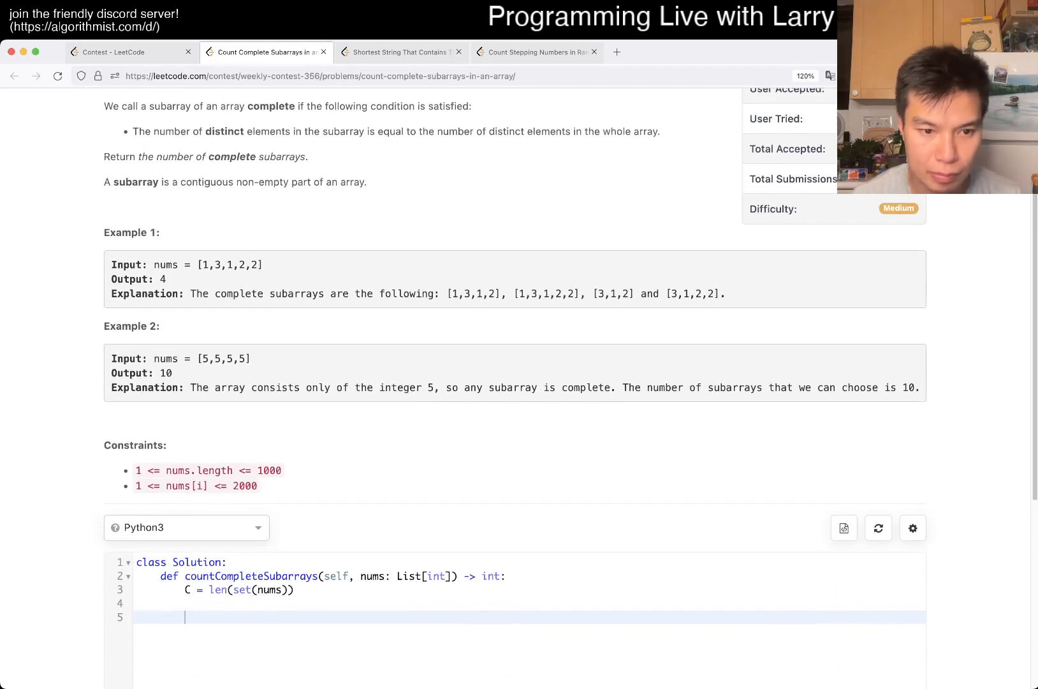
text(for i in range(N))
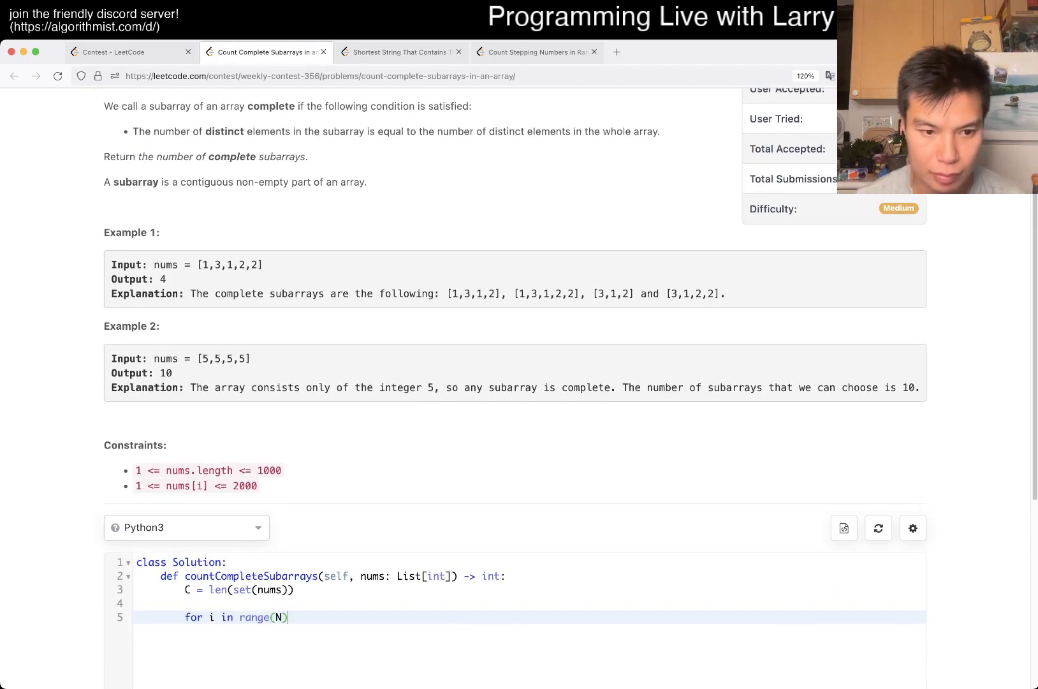
text(N = len(nums)
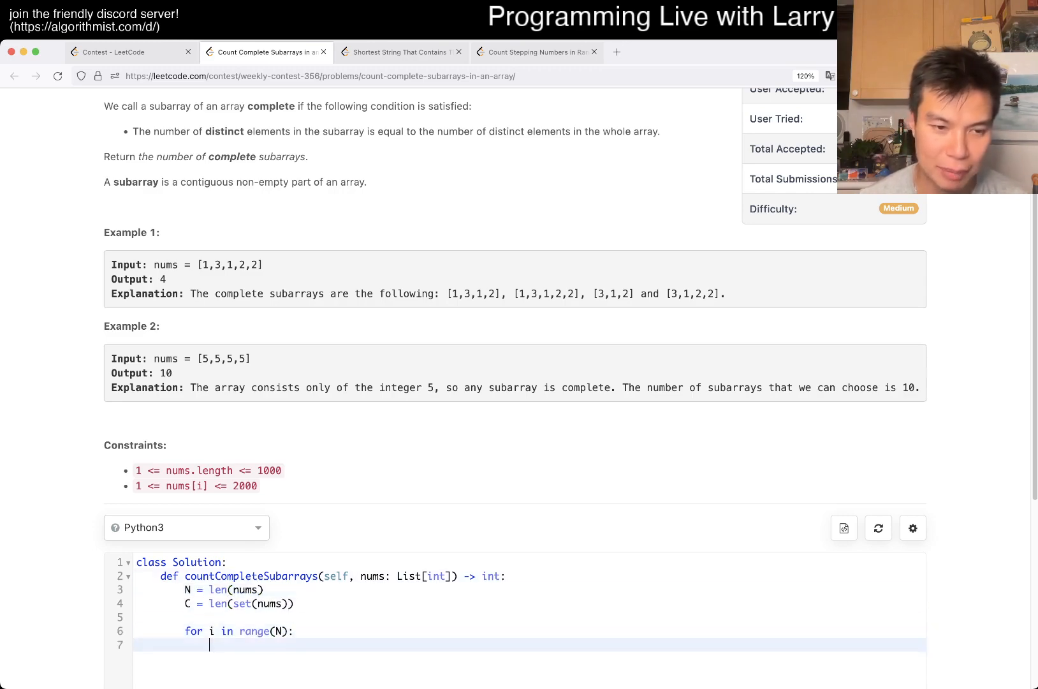
- Add a per-start set s, an inner loop over j from i to N adding nums[j], and the len(s) == C check
scroll(down, 3)
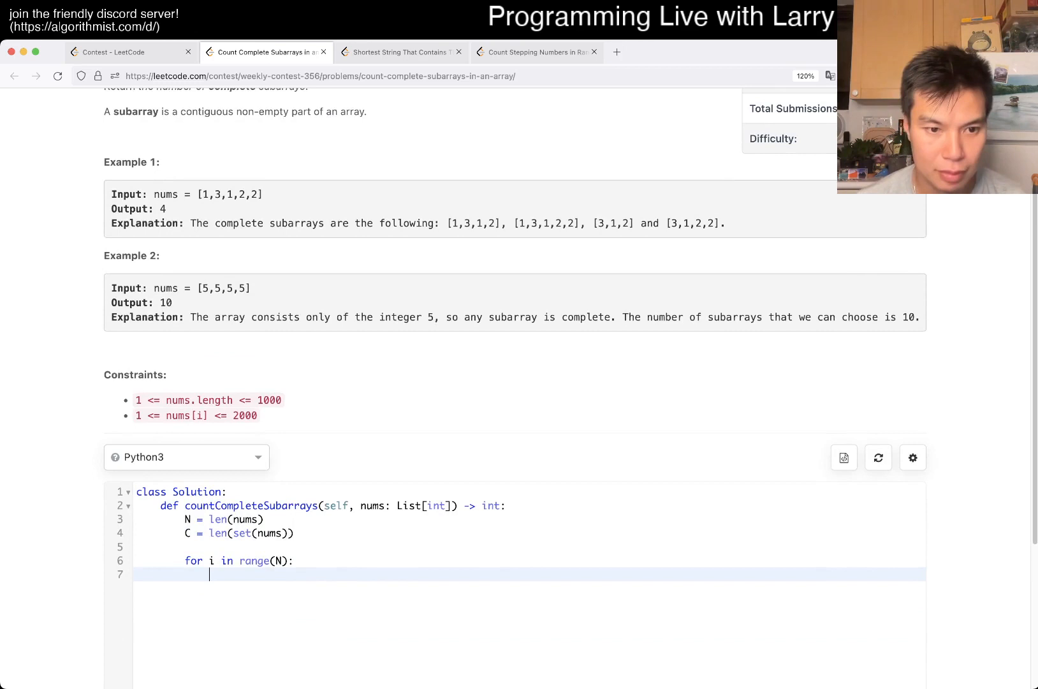
text(c)
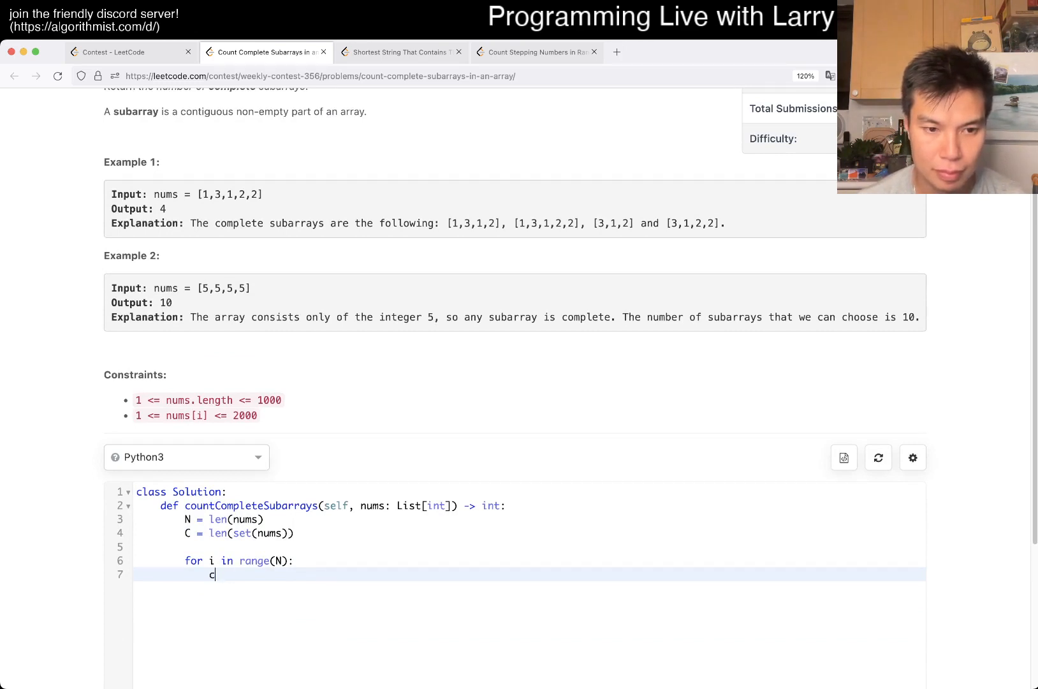
text(s = set())
text(for j in range()
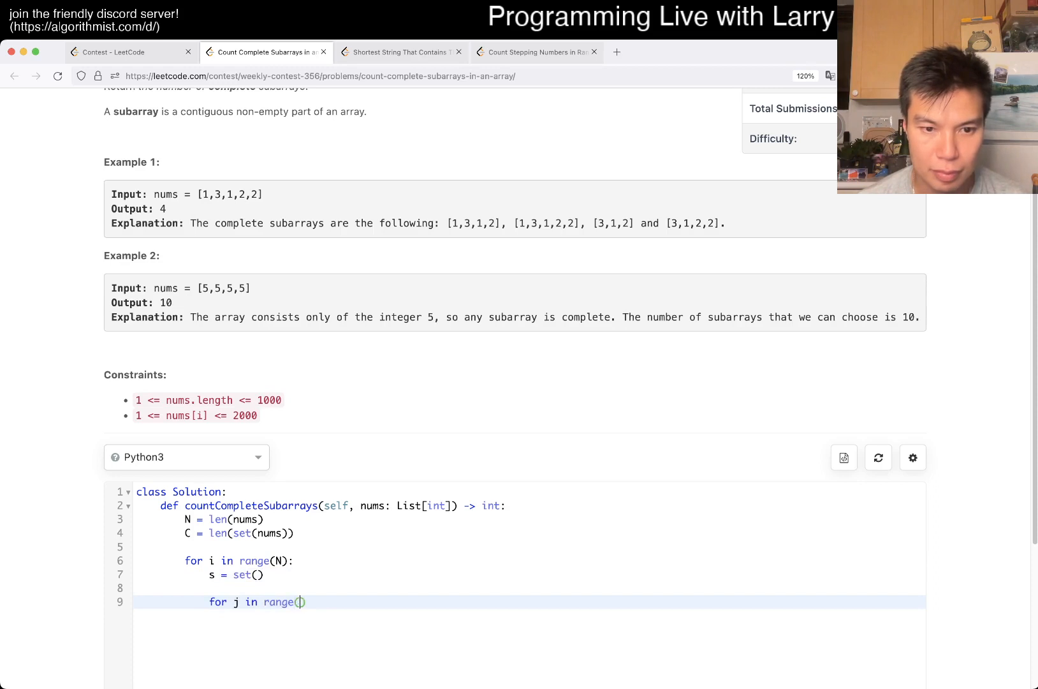
text(i)
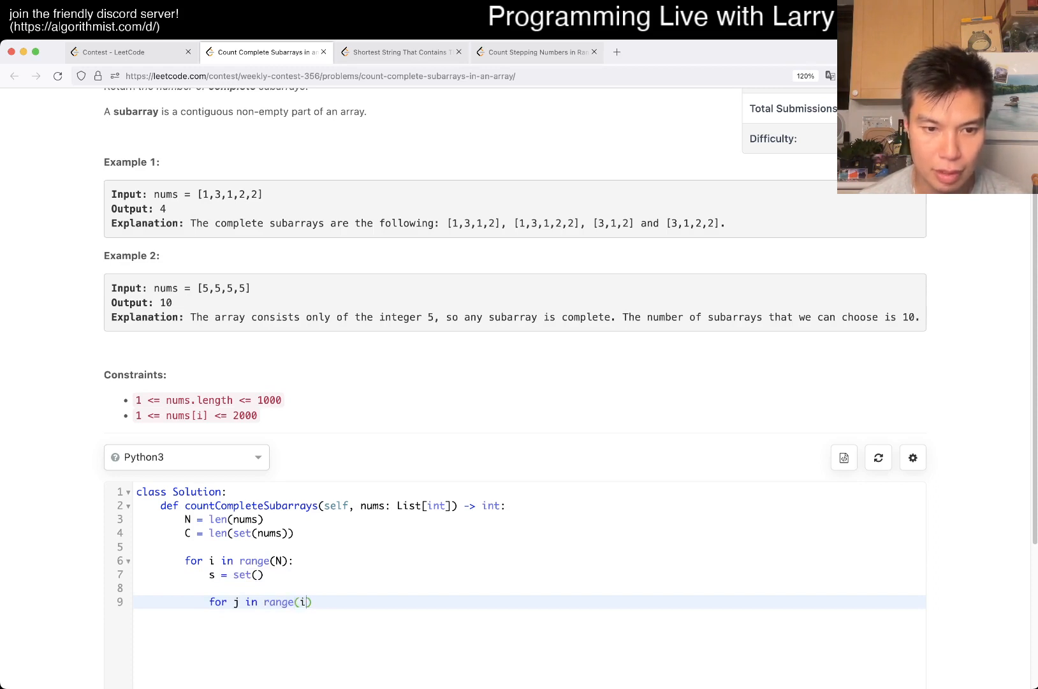
text(, N):)
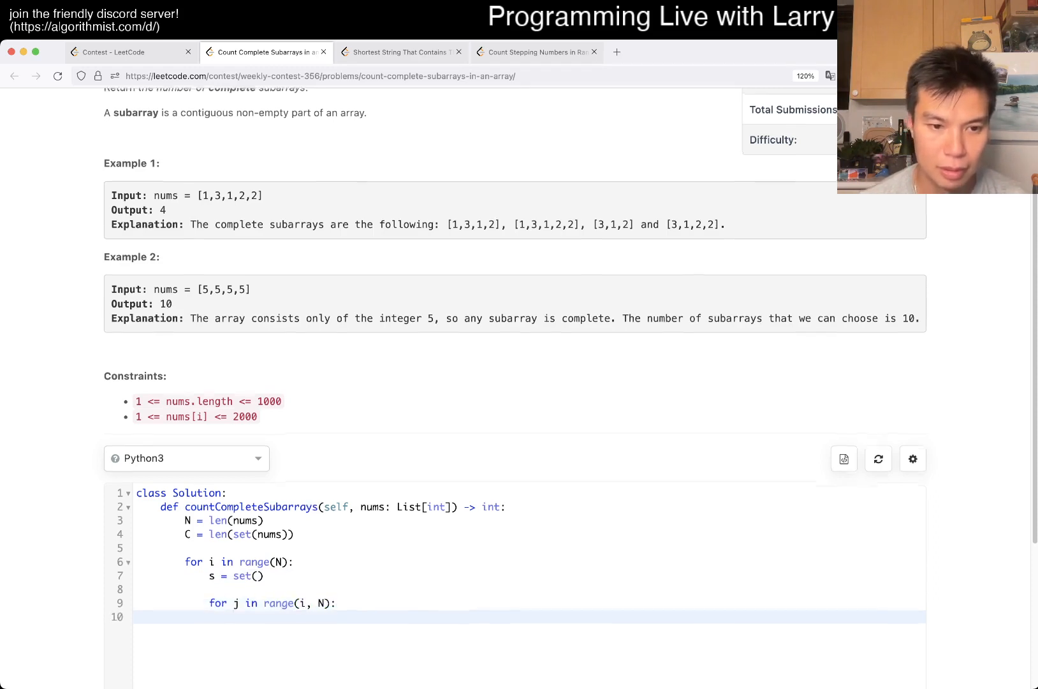
text(s.add(j))
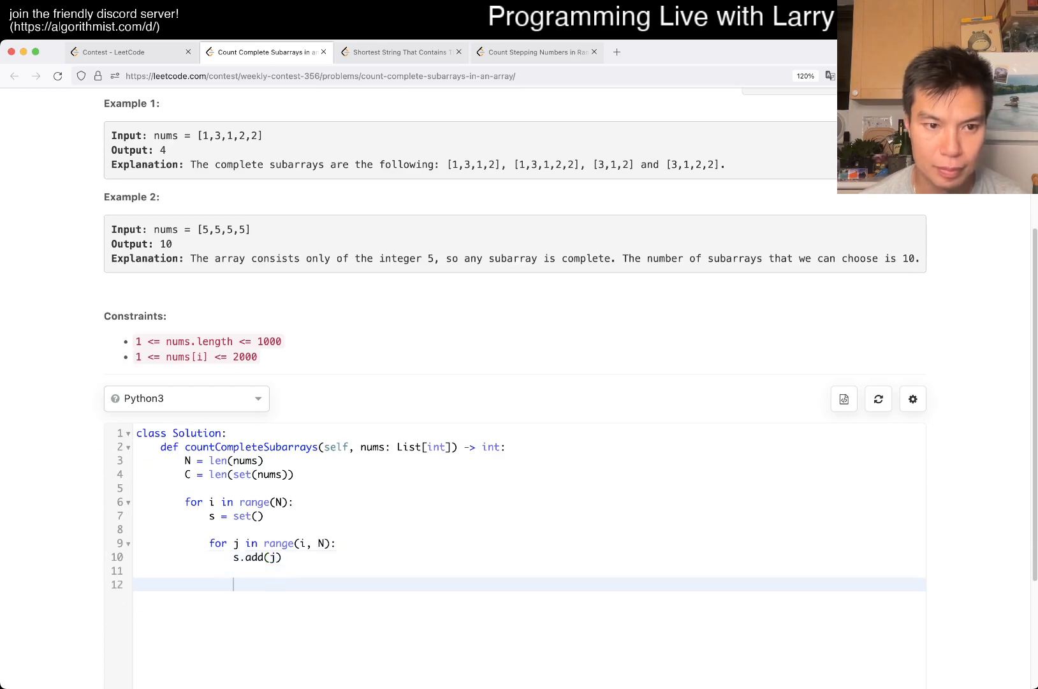
text(if len)
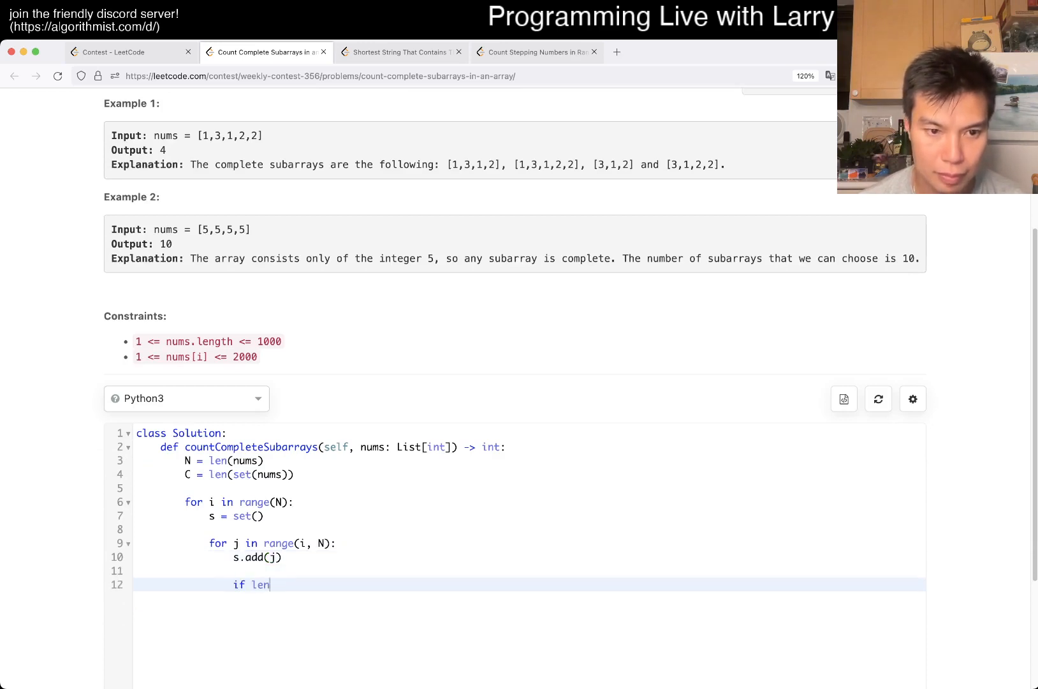
text((s))
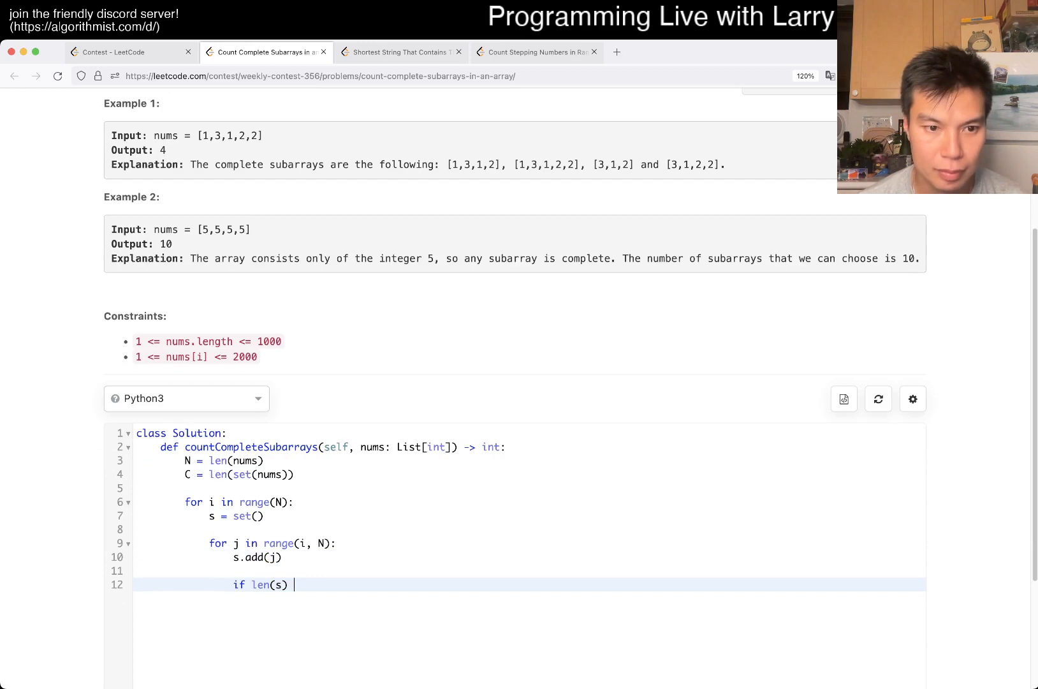
text(==)
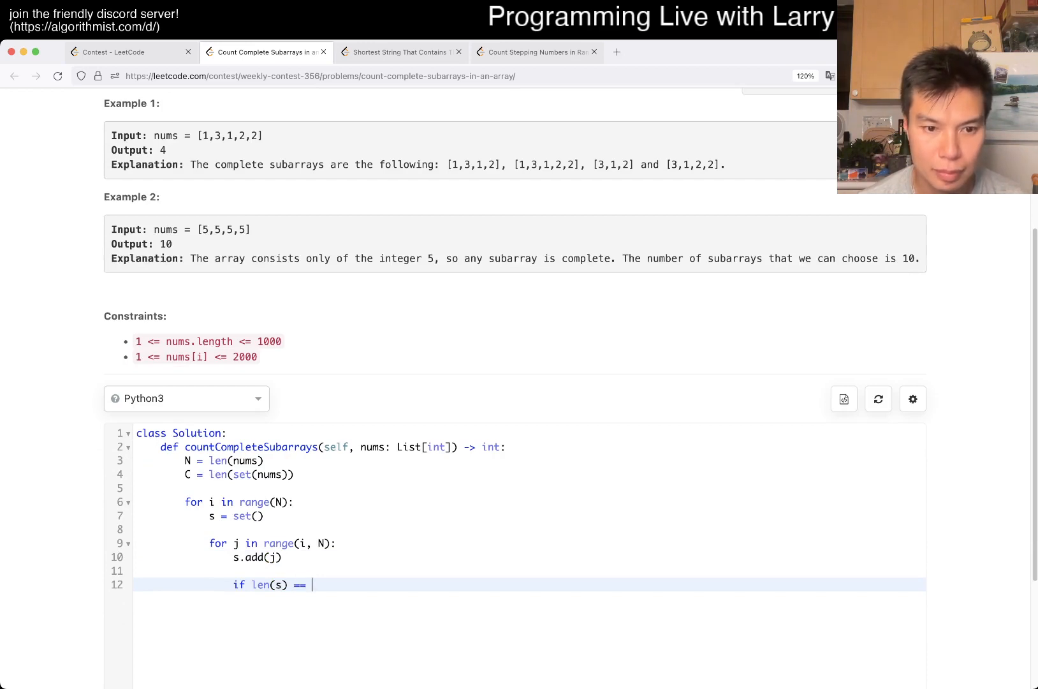
text(C:)
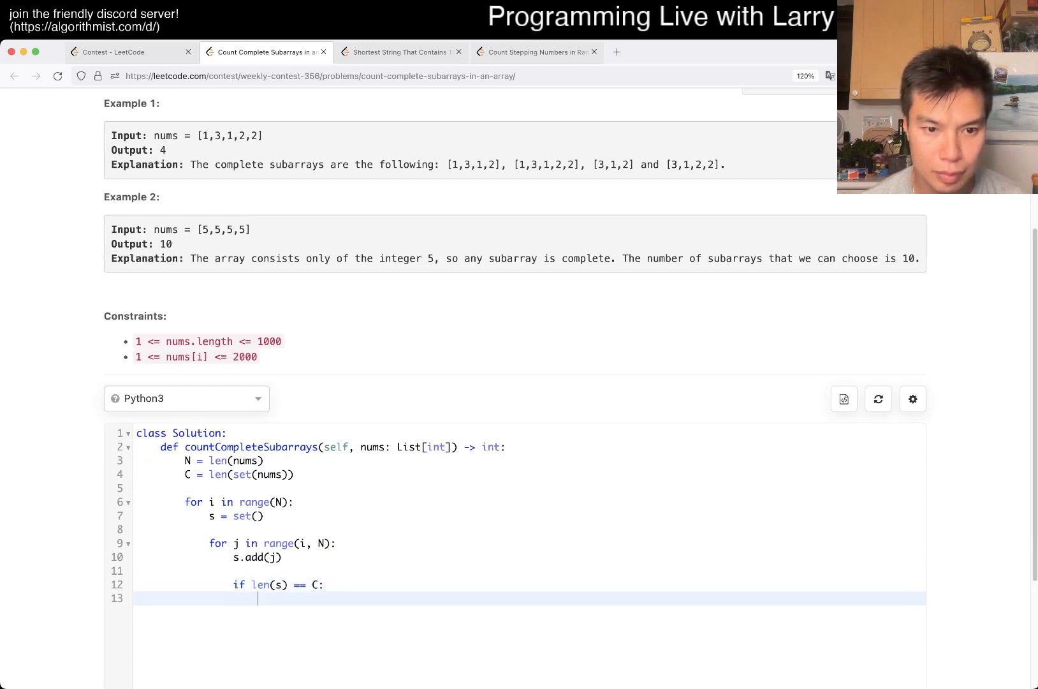
- Initialise count = 0, break early when len(s) exceeds C, and return count
text(count =)
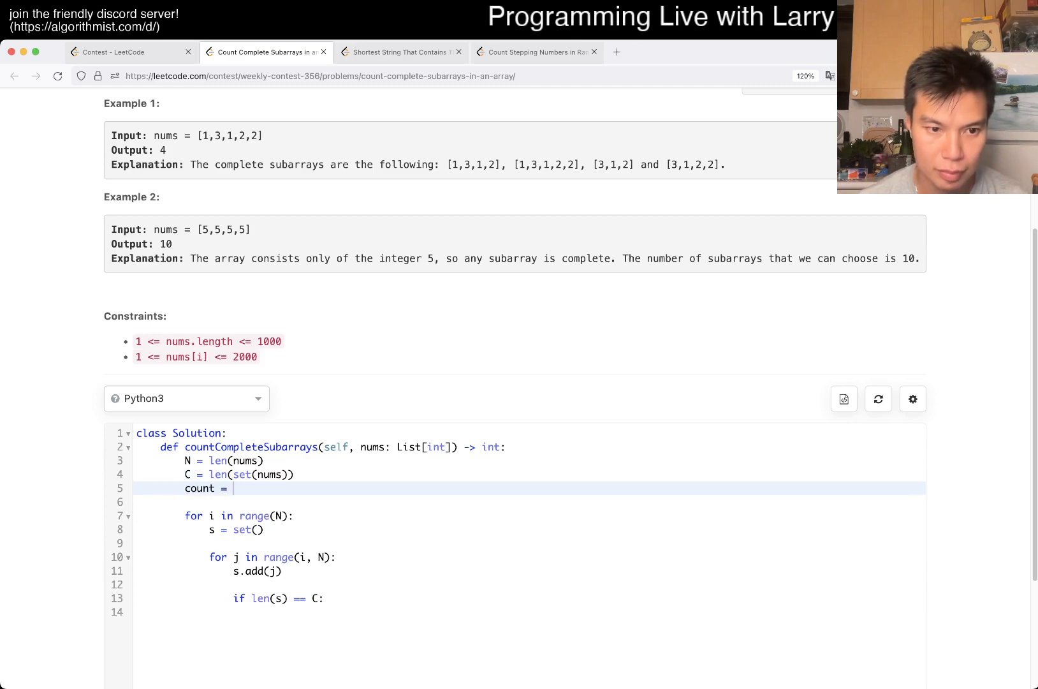
text(0)
click(529, 611)
text(count += 1)
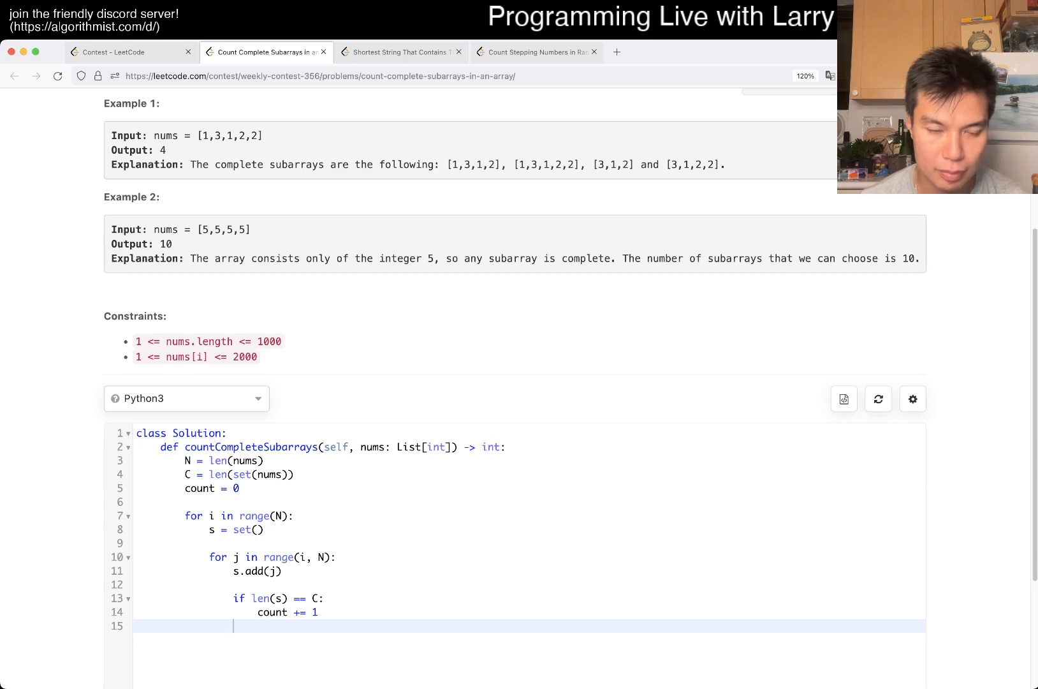
text(elif len(s))
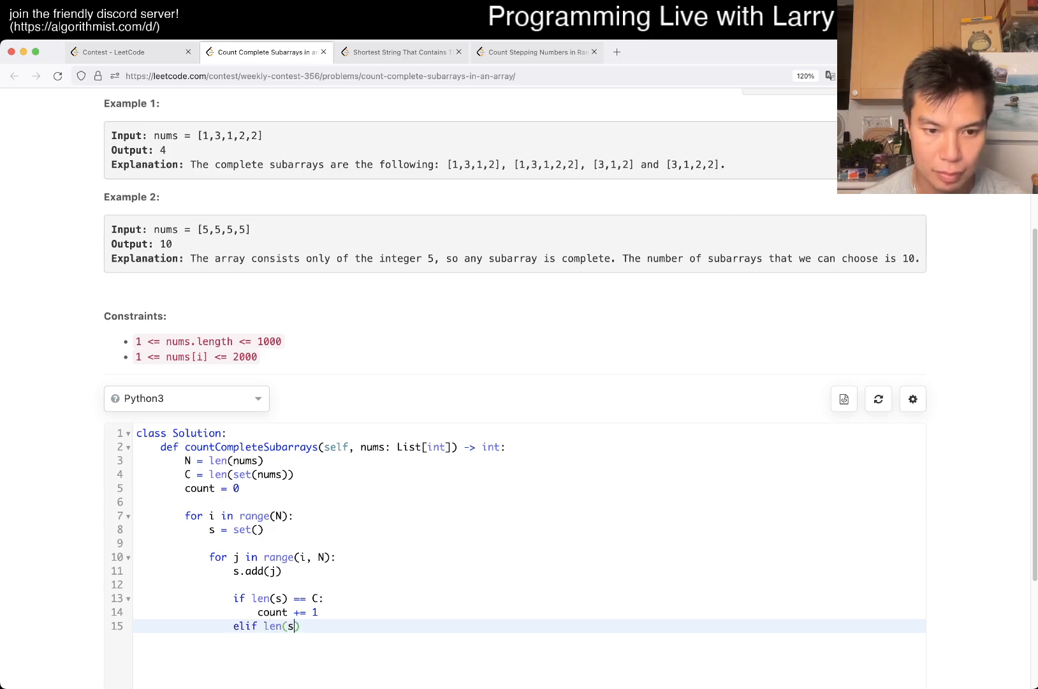
text() > C:)
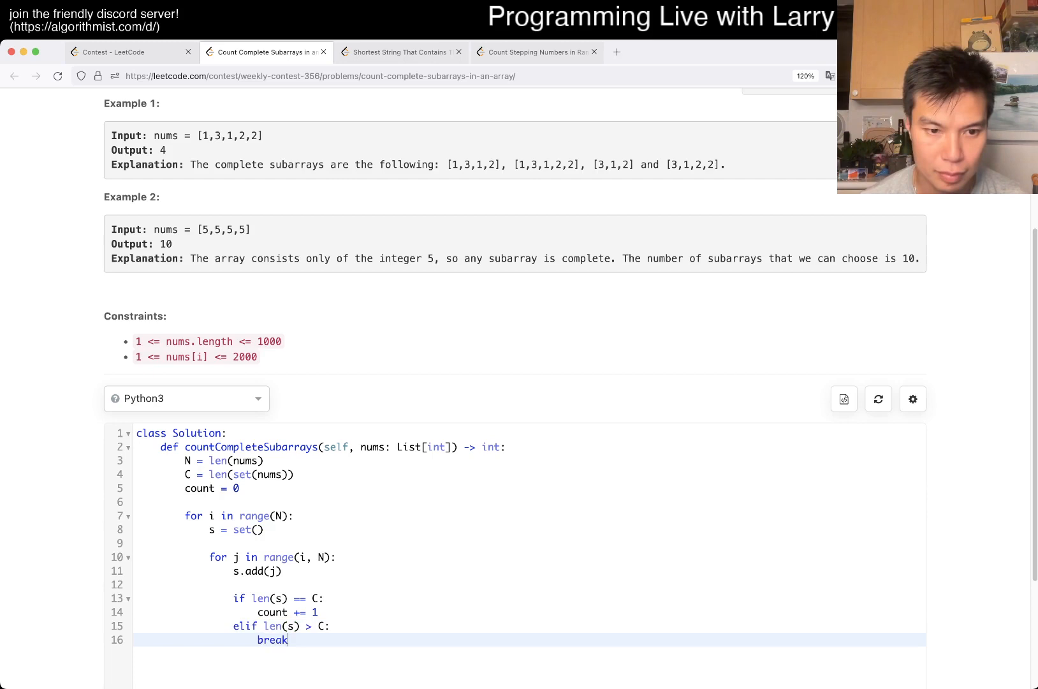
text(re)
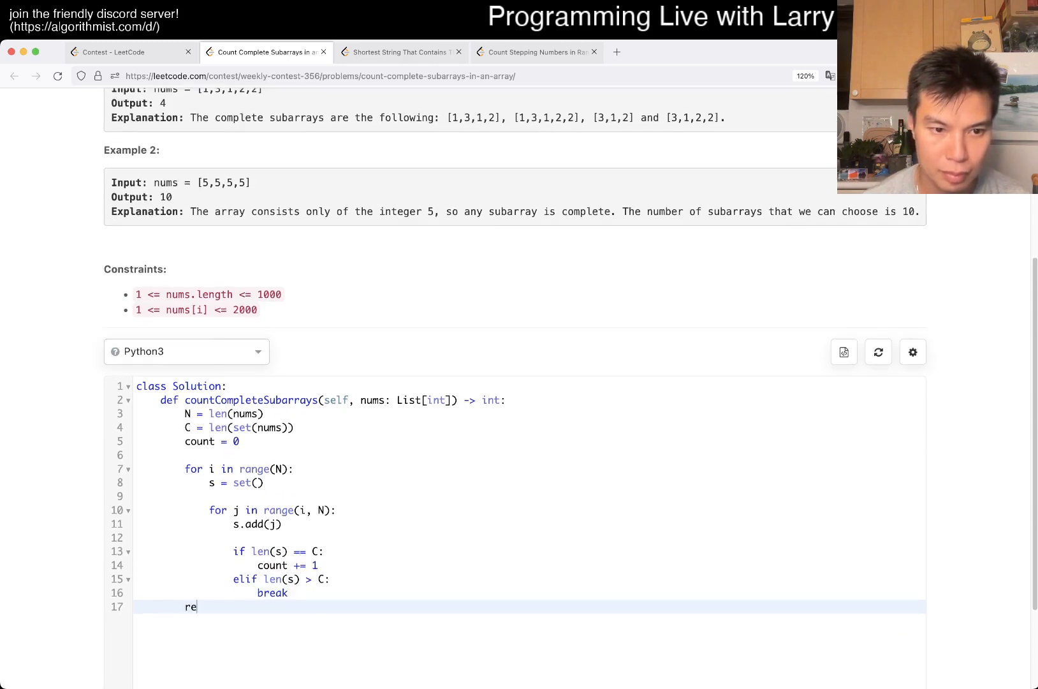
text(turn count)
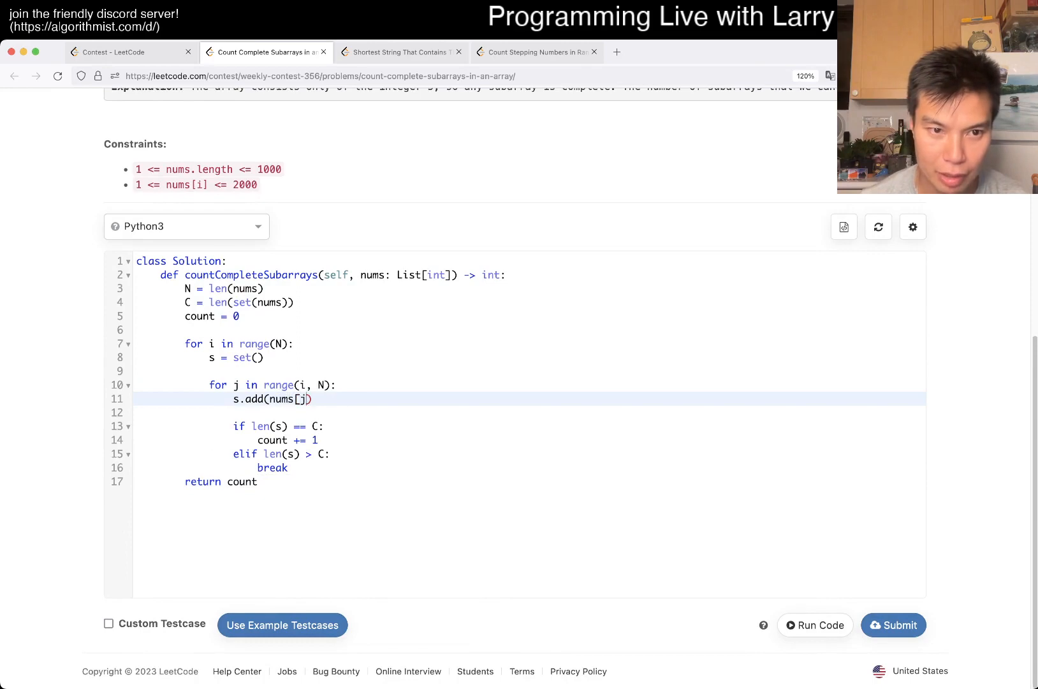
- Run the solution on the example testcases, submit it, and move to Shortest String That Contains Three Strings
click(109, 624)
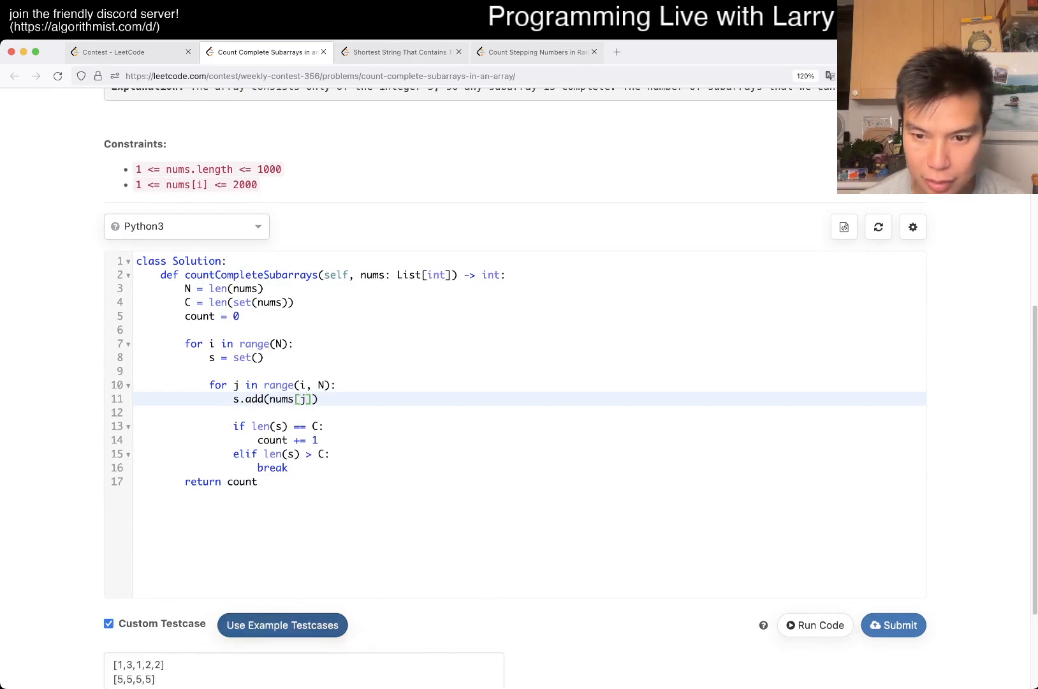
click(816, 625)
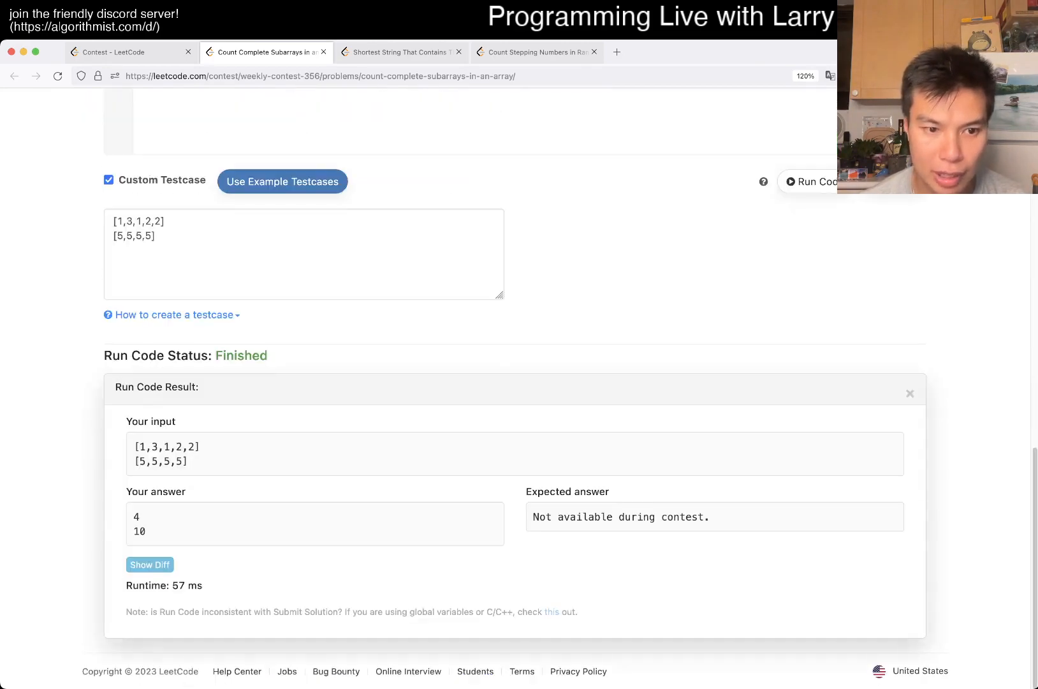
click(893, 469)
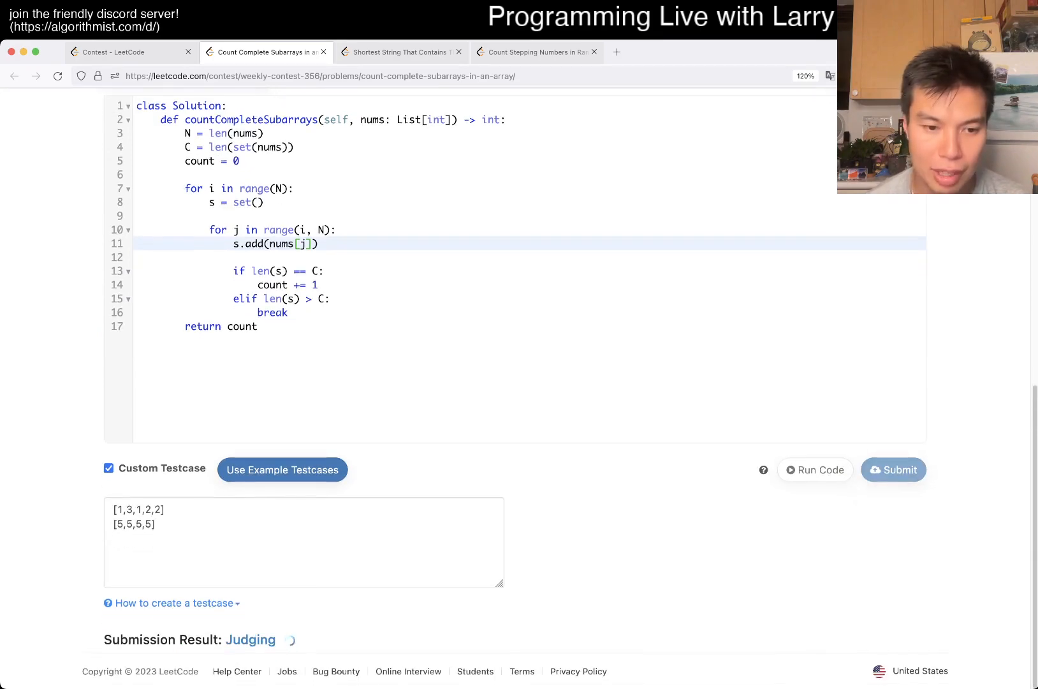
click(397, 52)
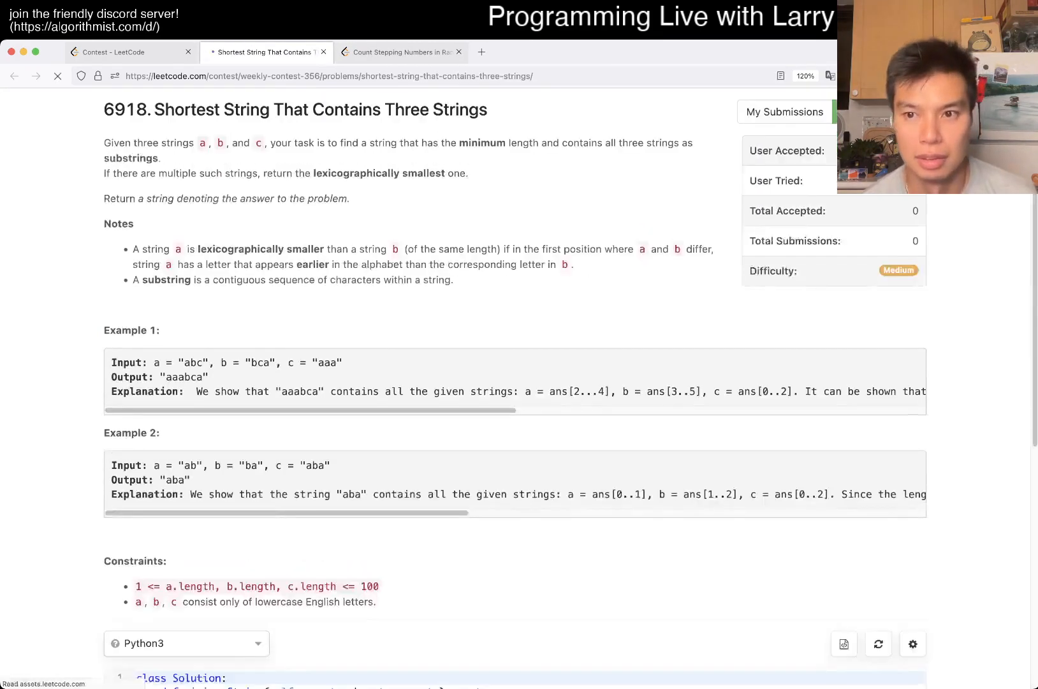